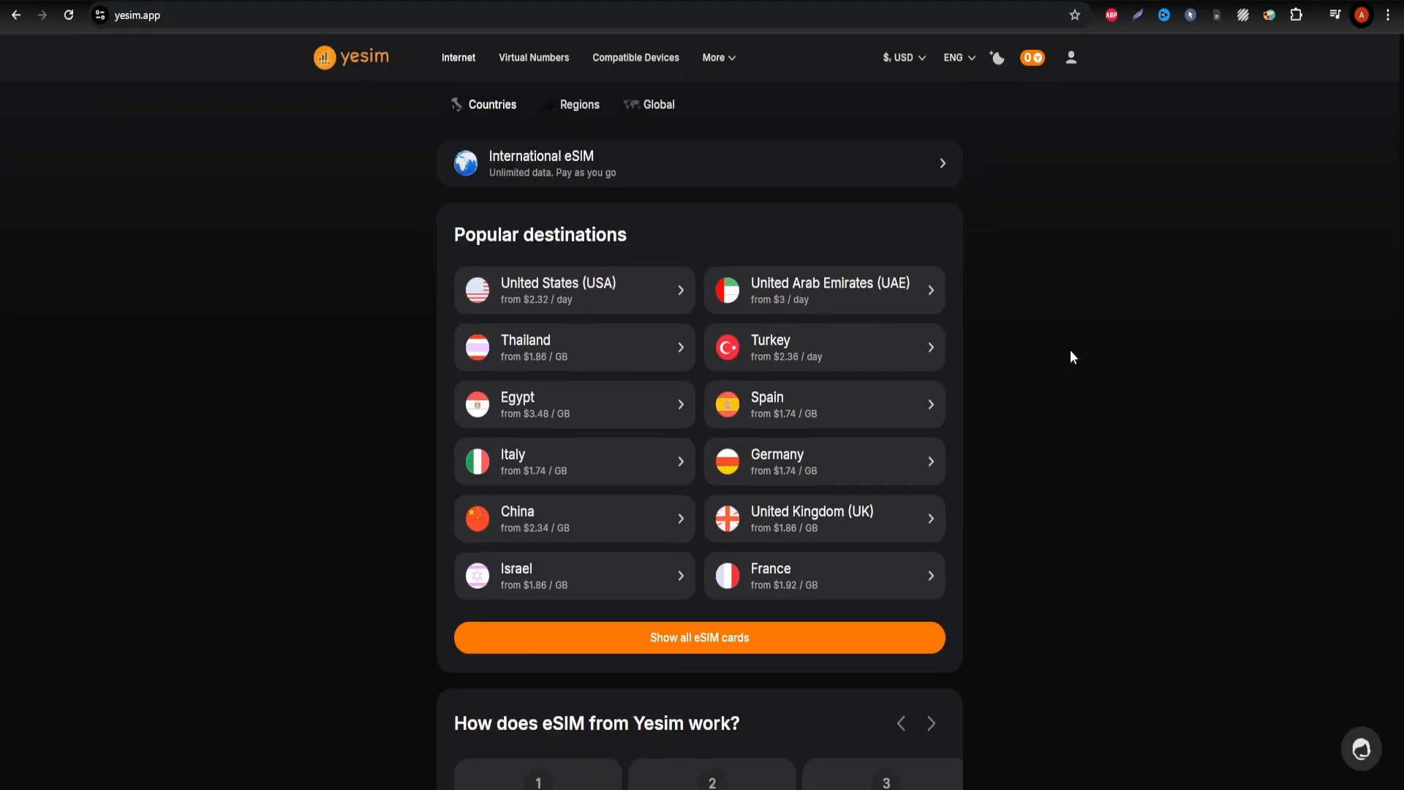
Step: Show the full countries and operators list for Yesim's International pay-as-you-go eSIM
click(700, 164)
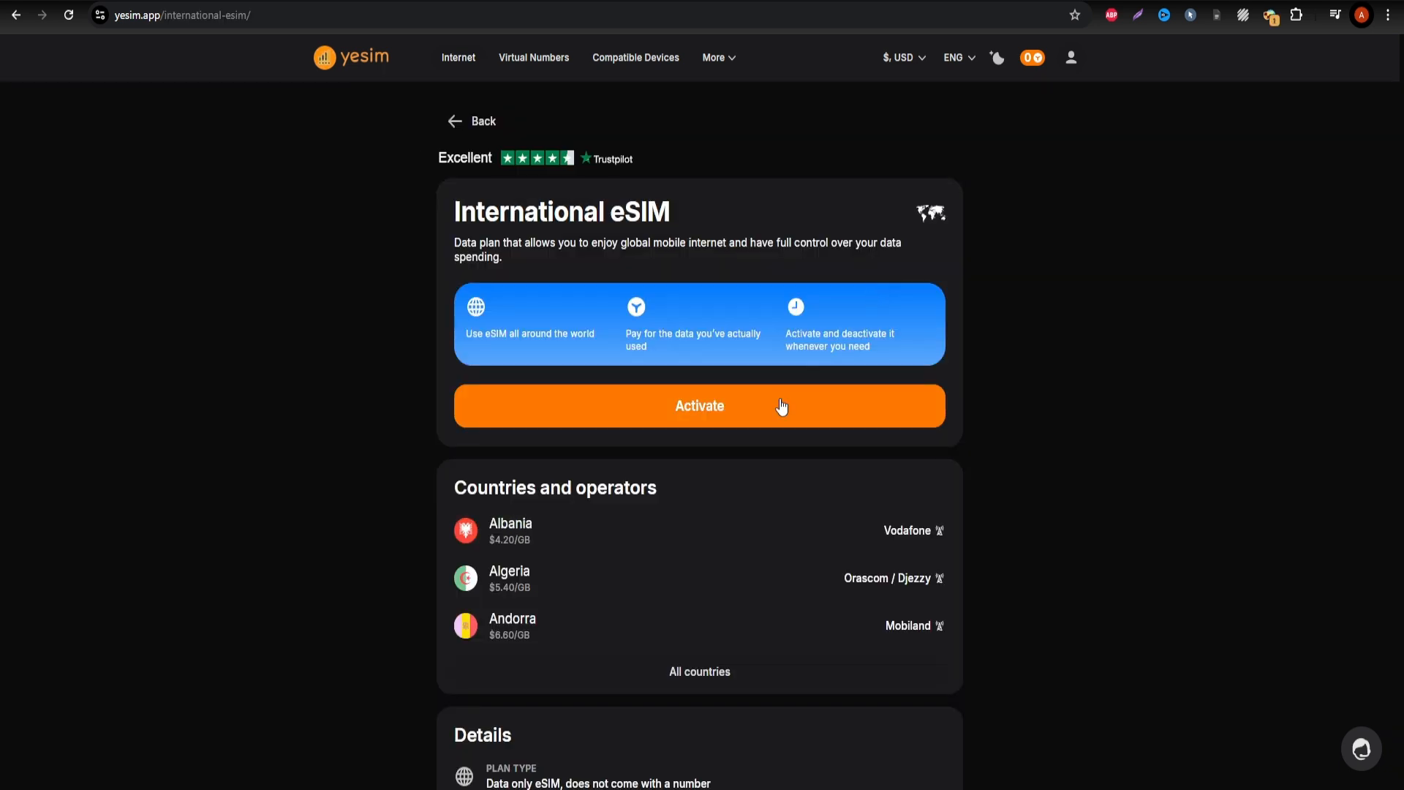
click(699, 672)
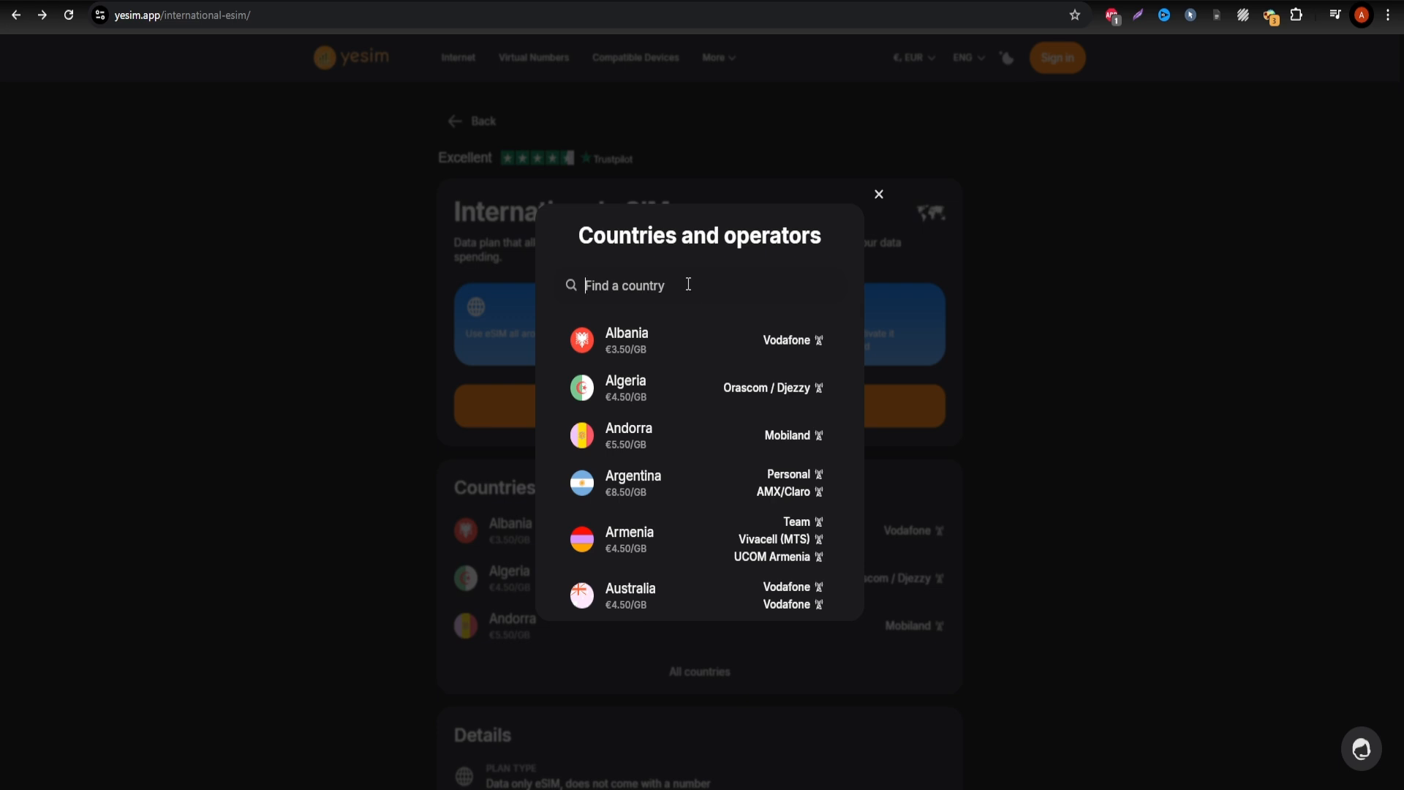
Step: Find South Korea in Yesim and choose its 15-day unlimited plan at €54
text(South Korea)
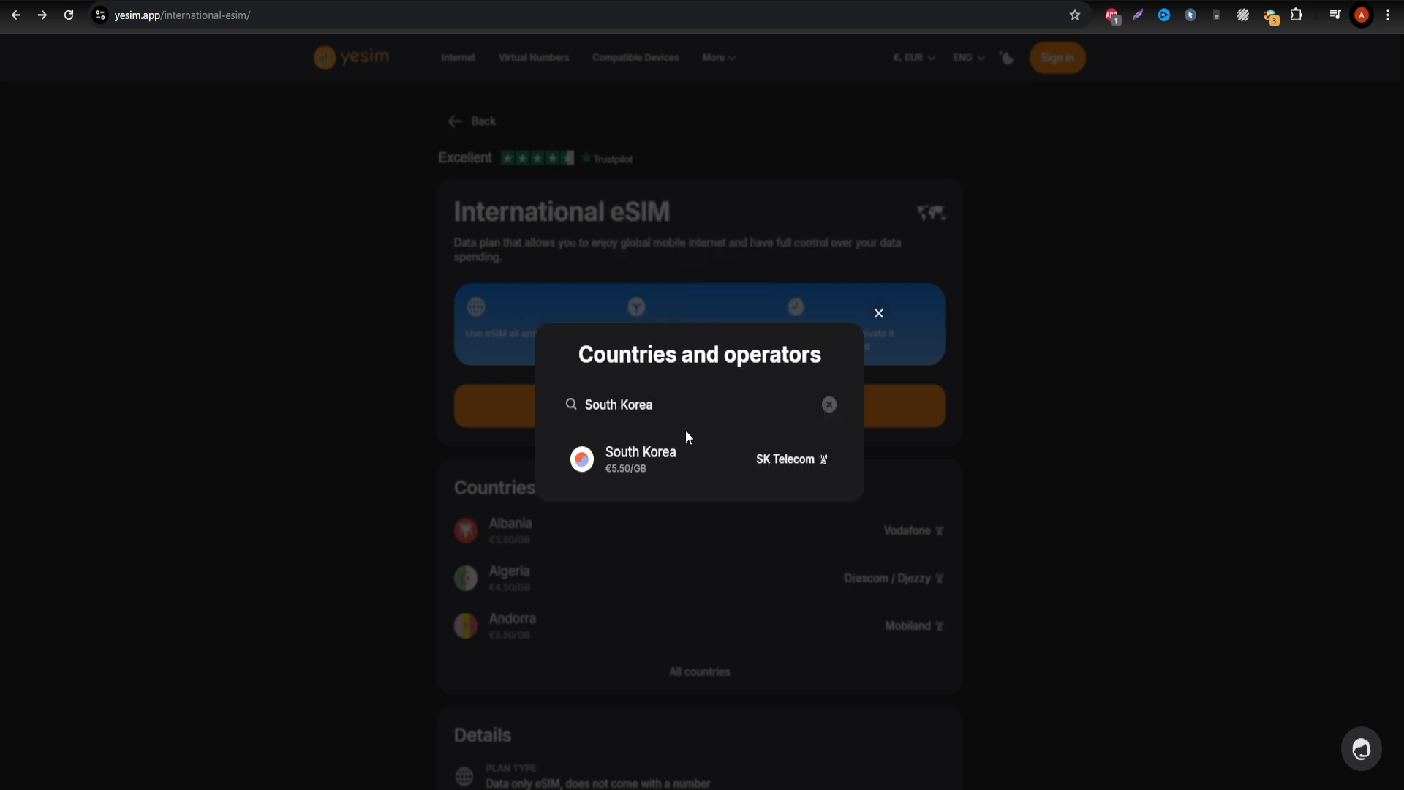
mouse_move(672, 462)
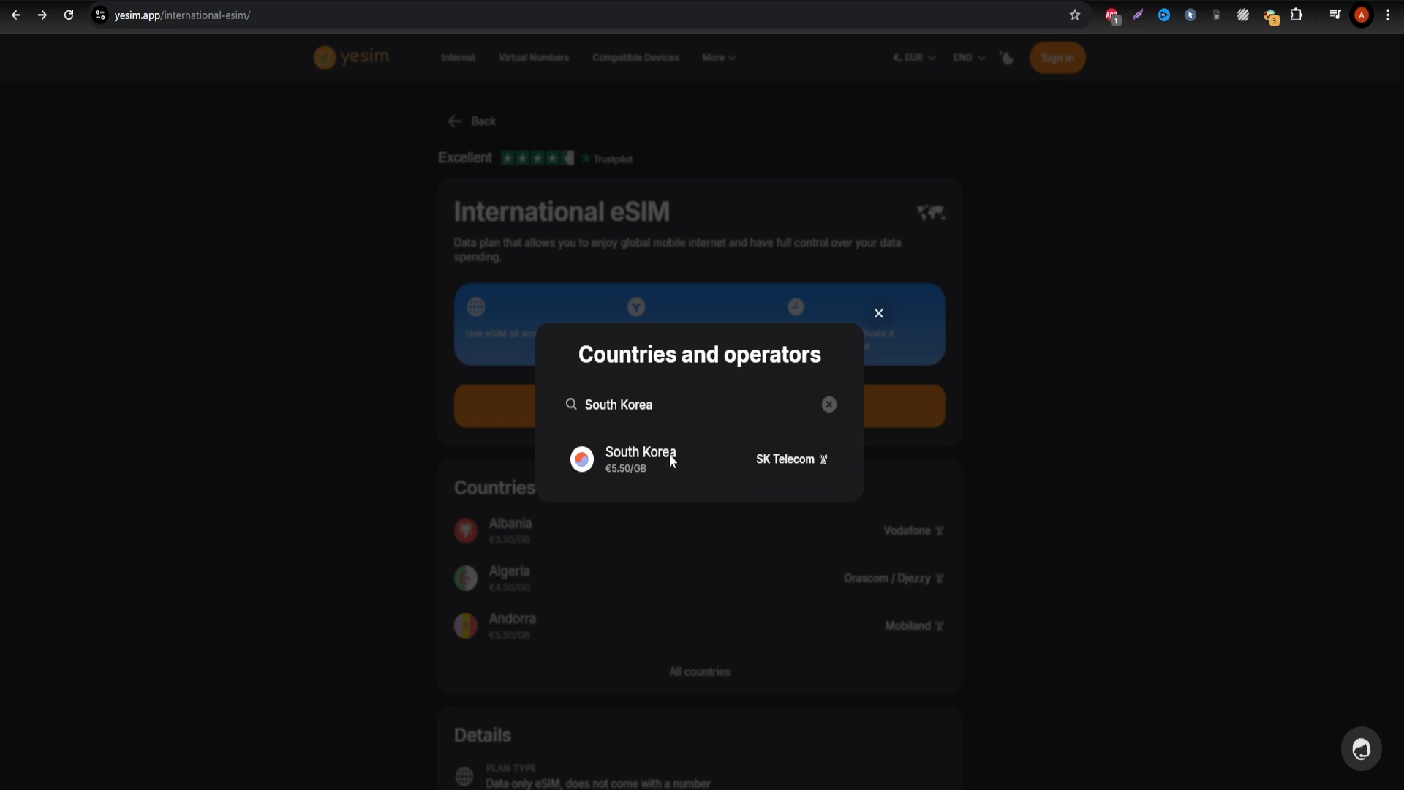
click(641, 458)
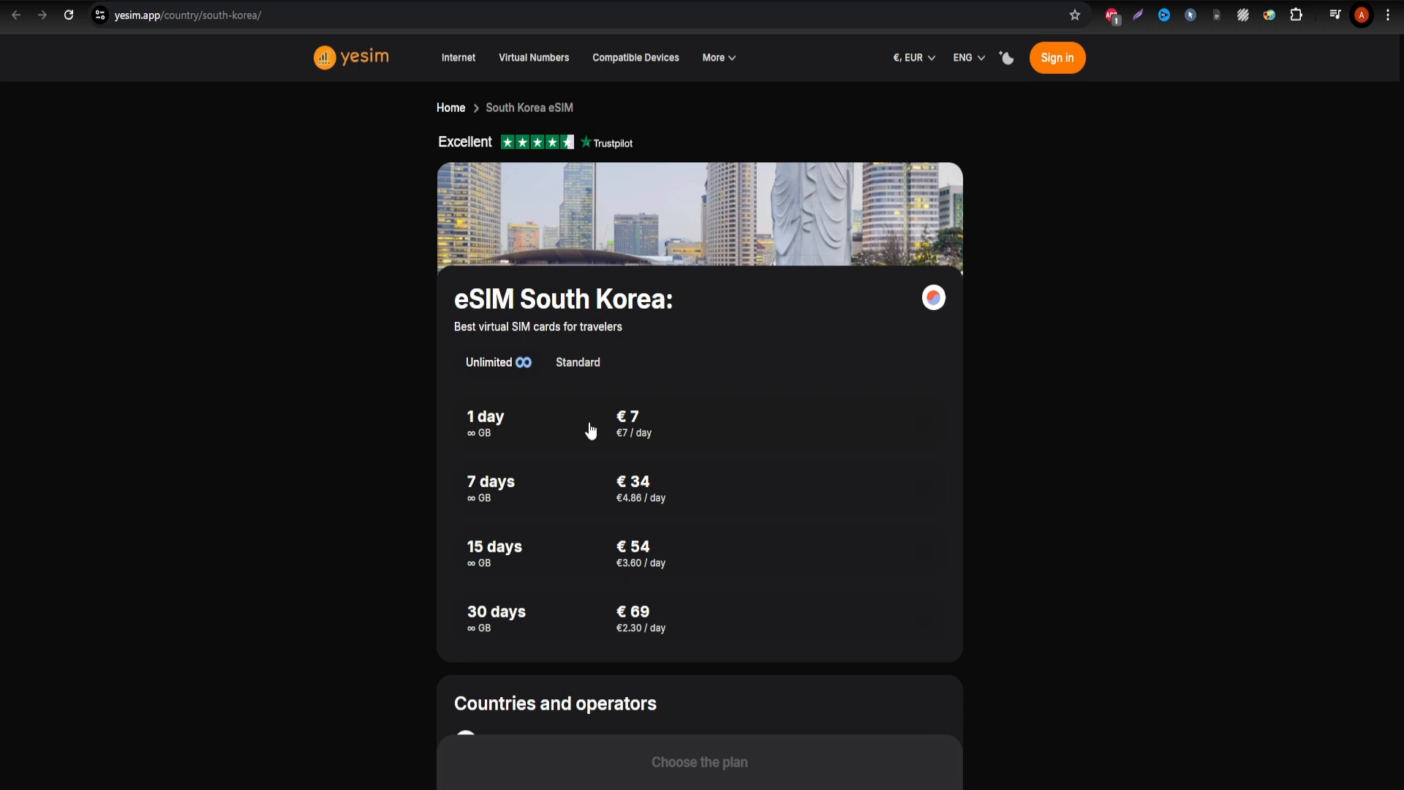
mouse_move(526, 486)
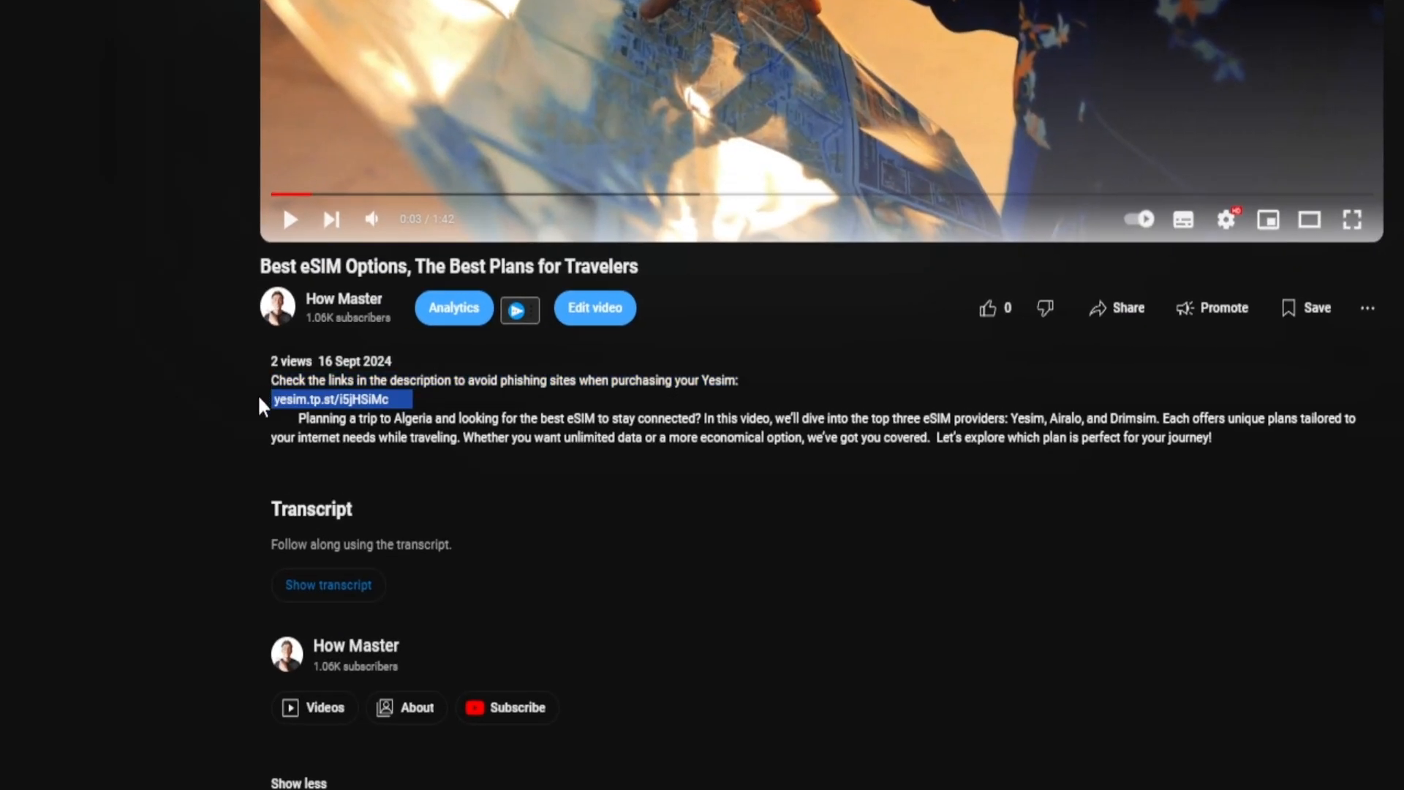
click(336, 399)
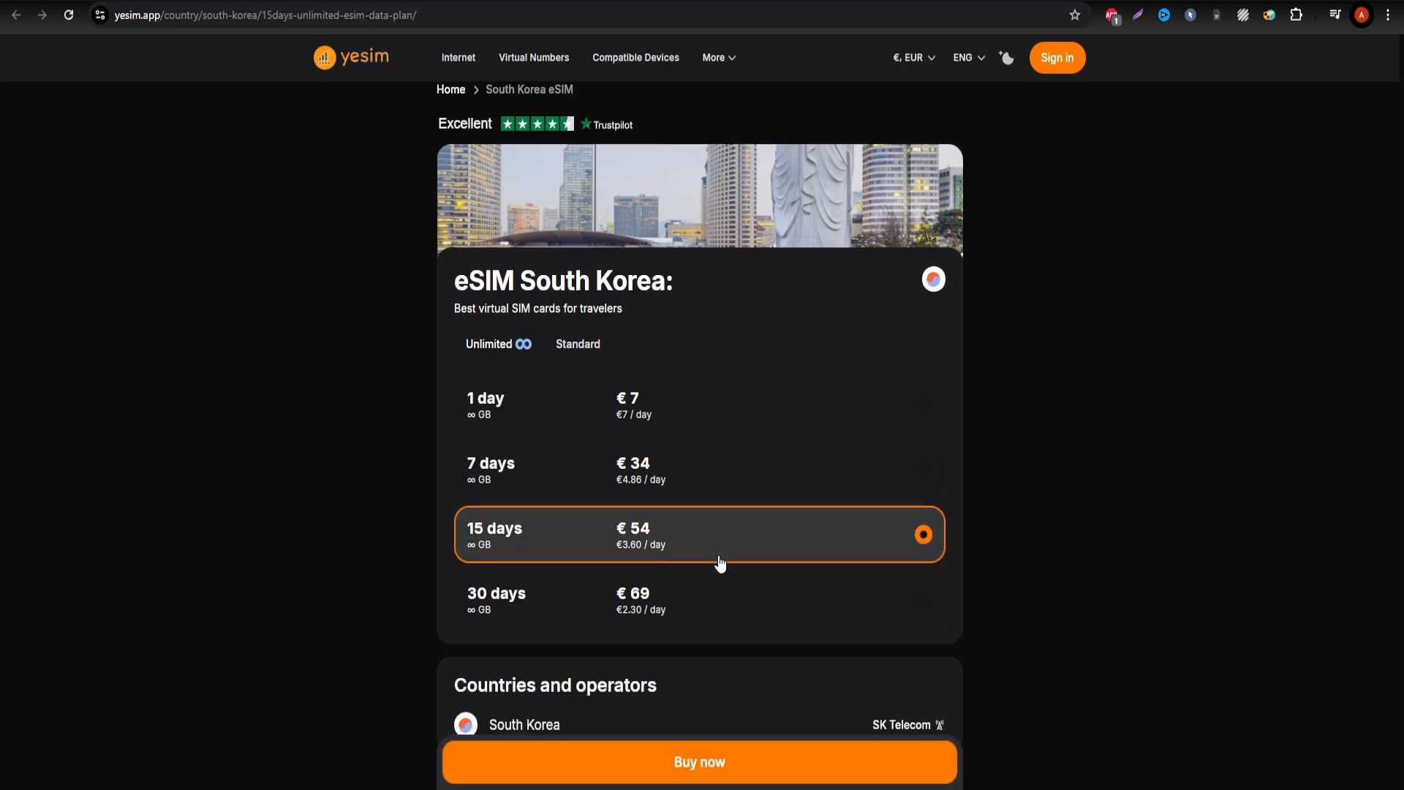
Step: Proceed to Yesim's card checkout totalling USD 70.80 and begin the card expiry entry
scroll(down, 3)
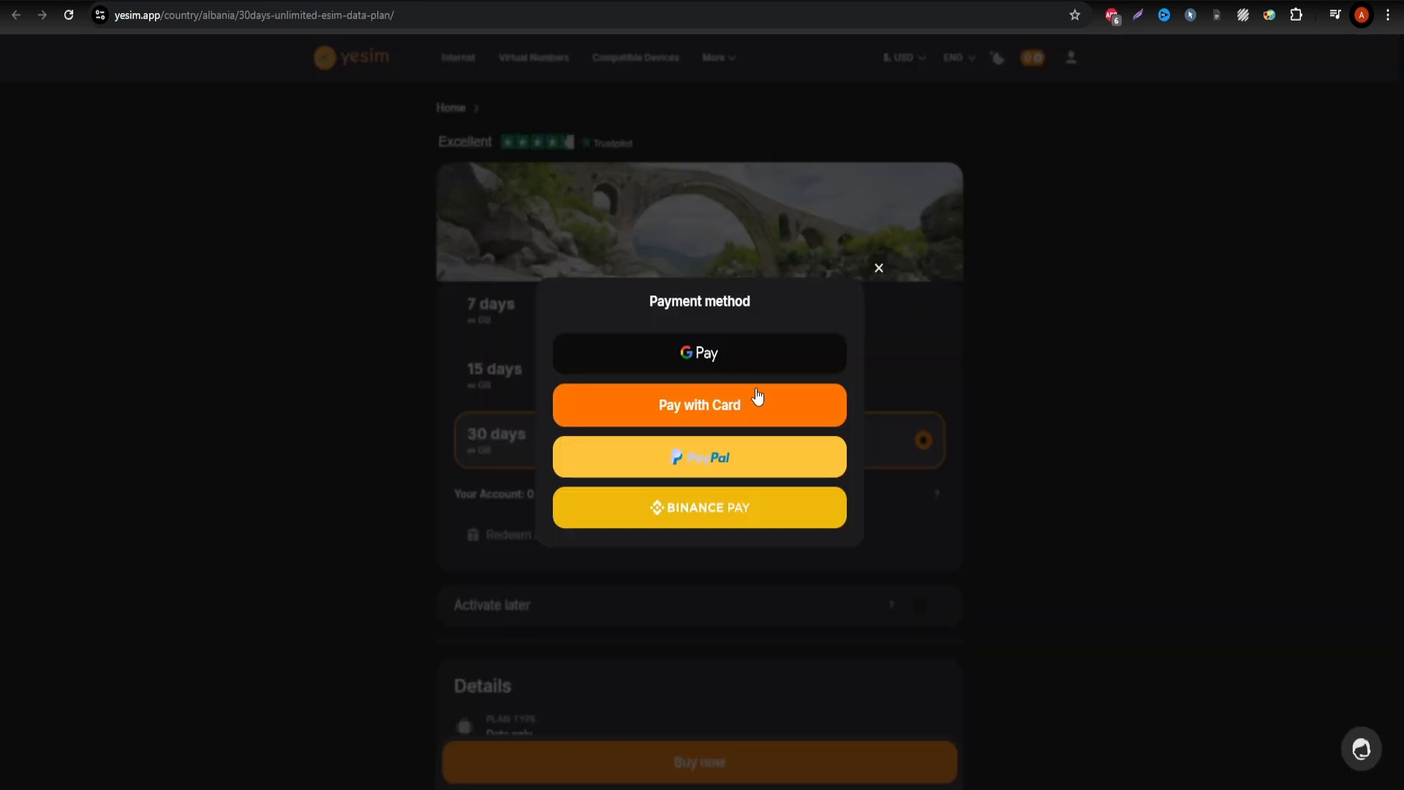
click(699, 406)
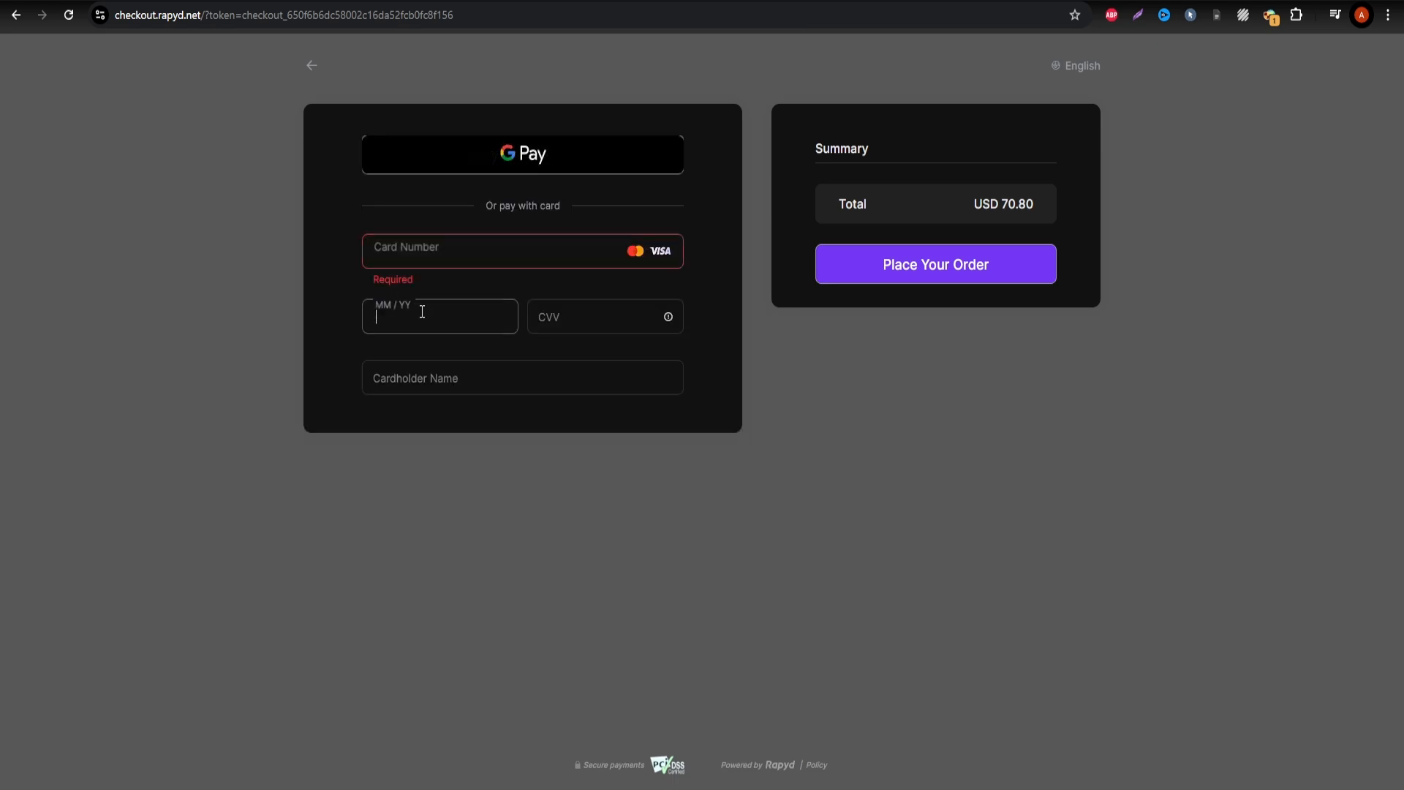
click(904, 264)
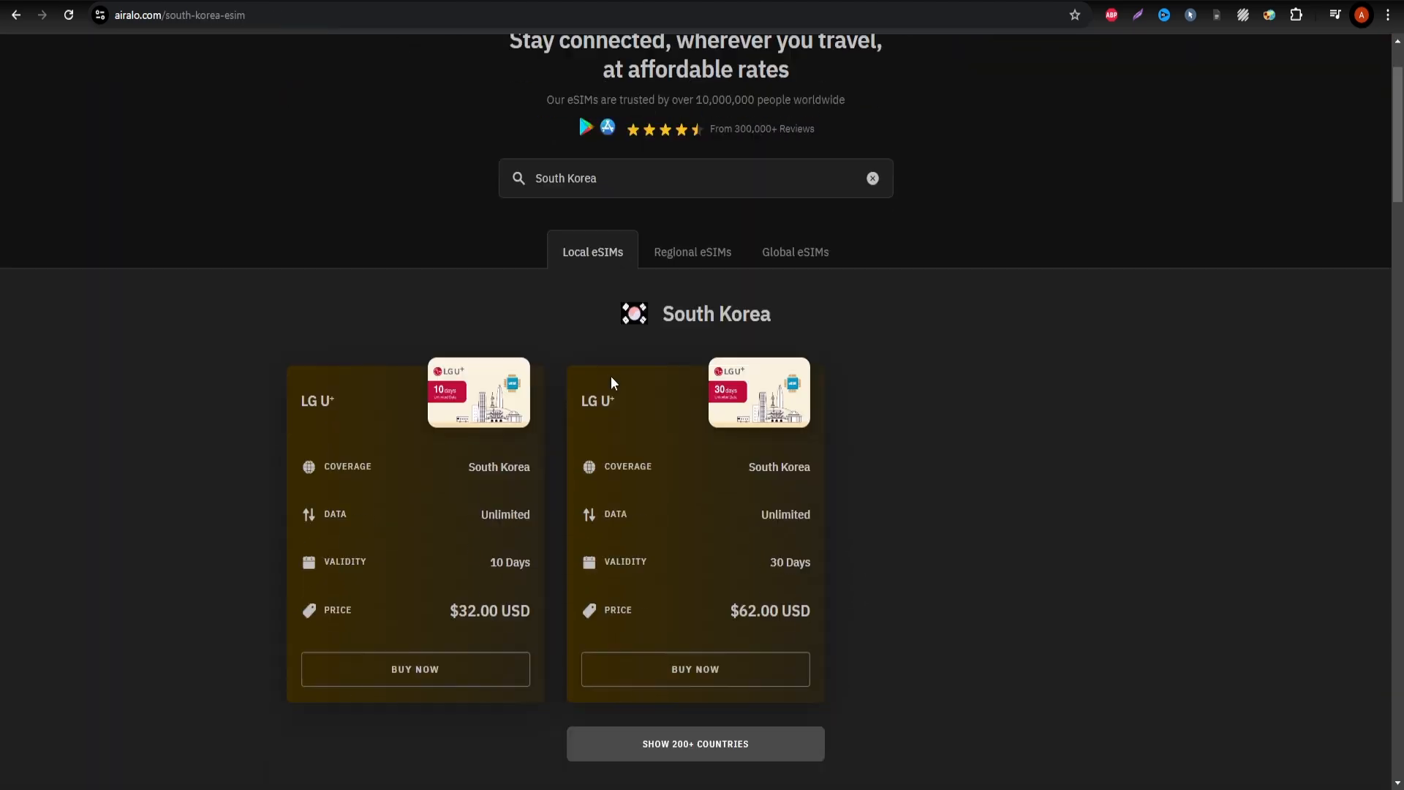
Step: Check out Airalo's $26.00 Merhaba eSIM and reach the Add New Card payment form
scroll(down, 3)
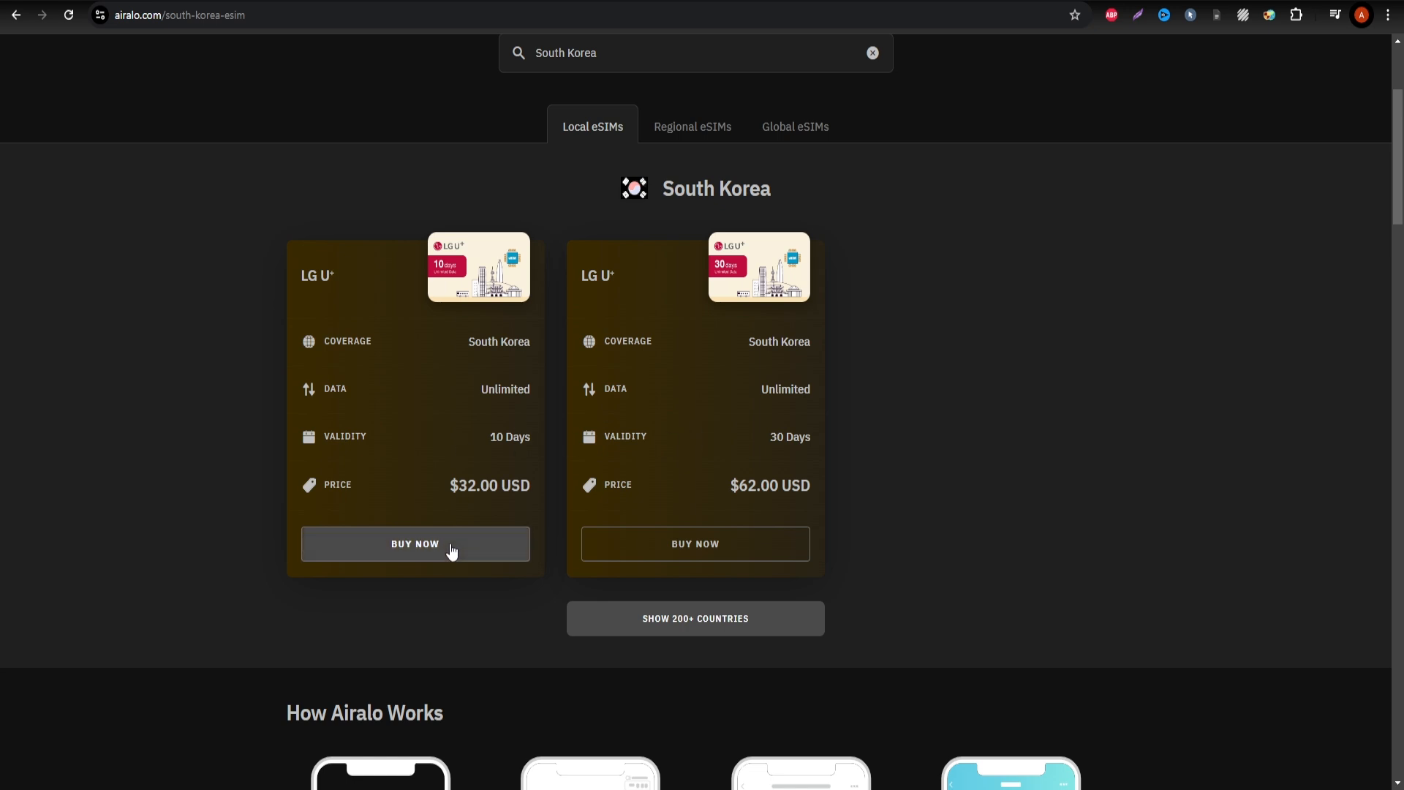
click(415, 542)
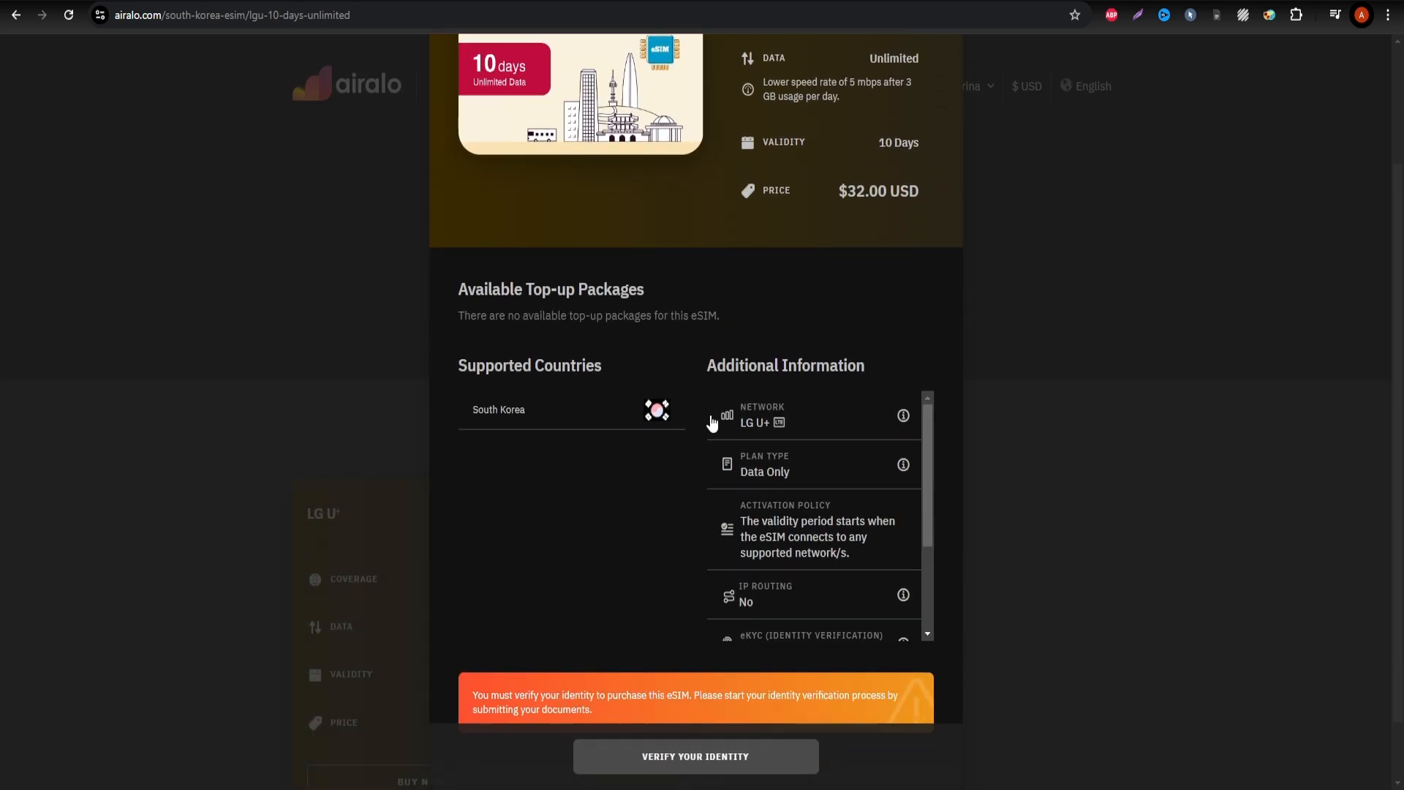
mouse_move(790, 351)
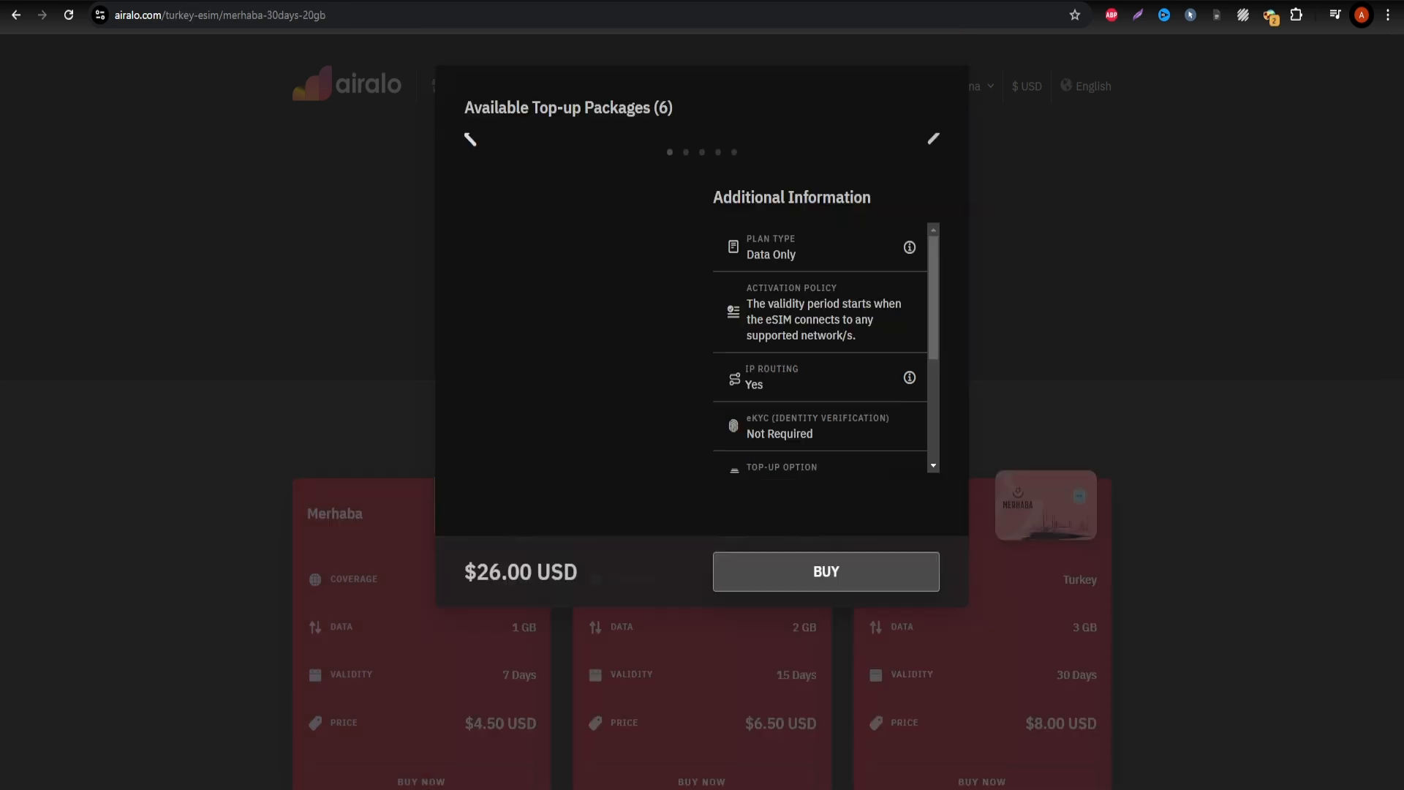
click(825, 571)
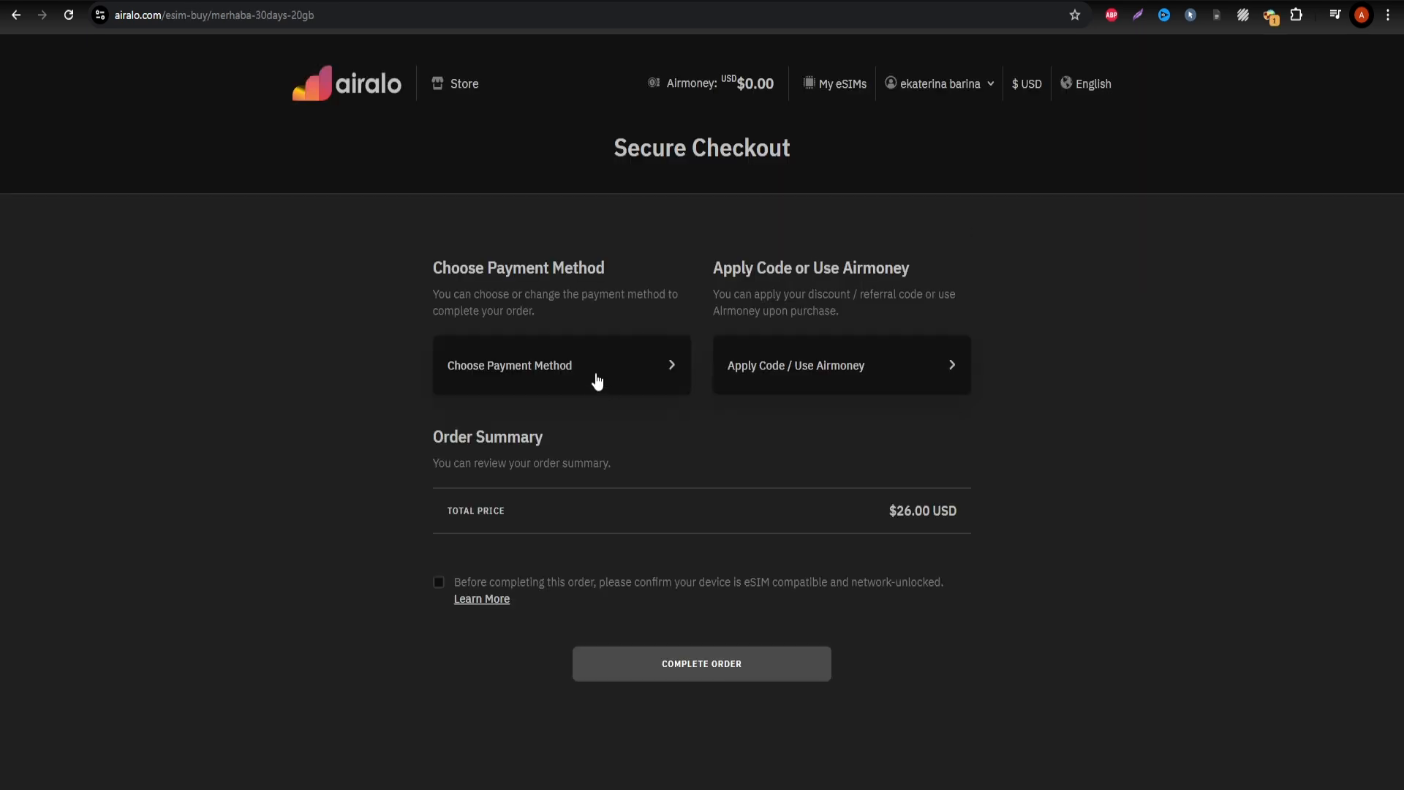
click(562, 366)
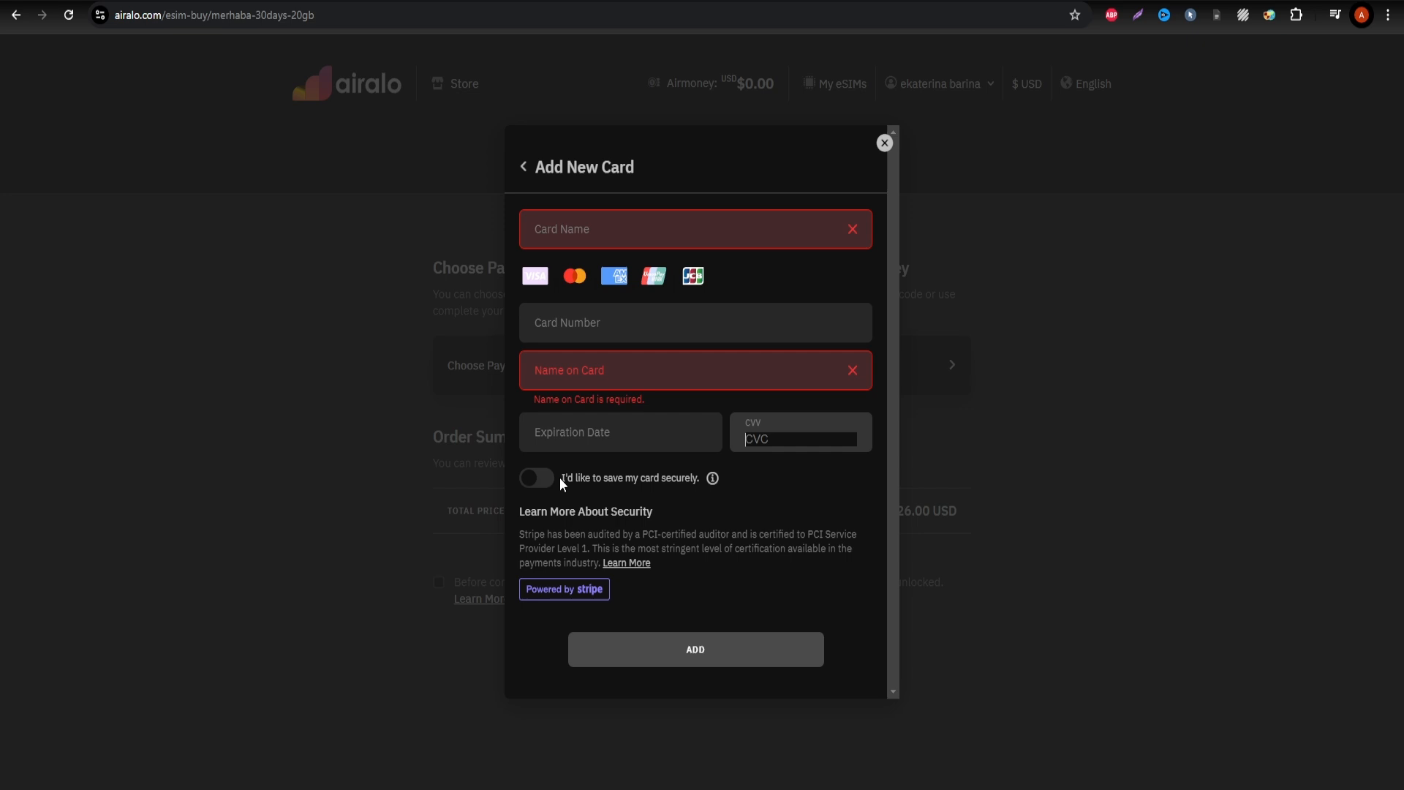
click(885, 143)
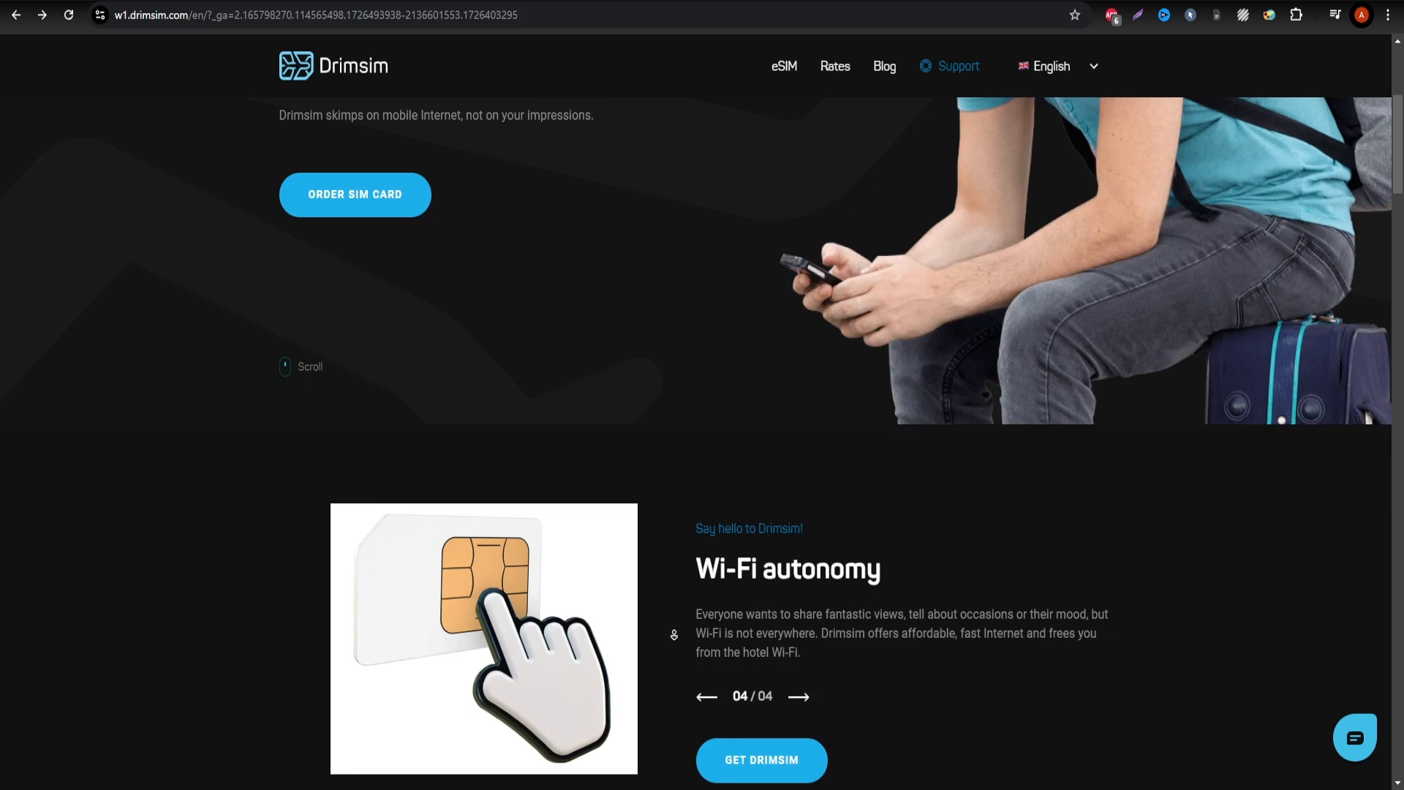
Step: Look up Korea South in Drimsim's price tool, showing 0.01 €/MB upon use
scroll(down, 3)
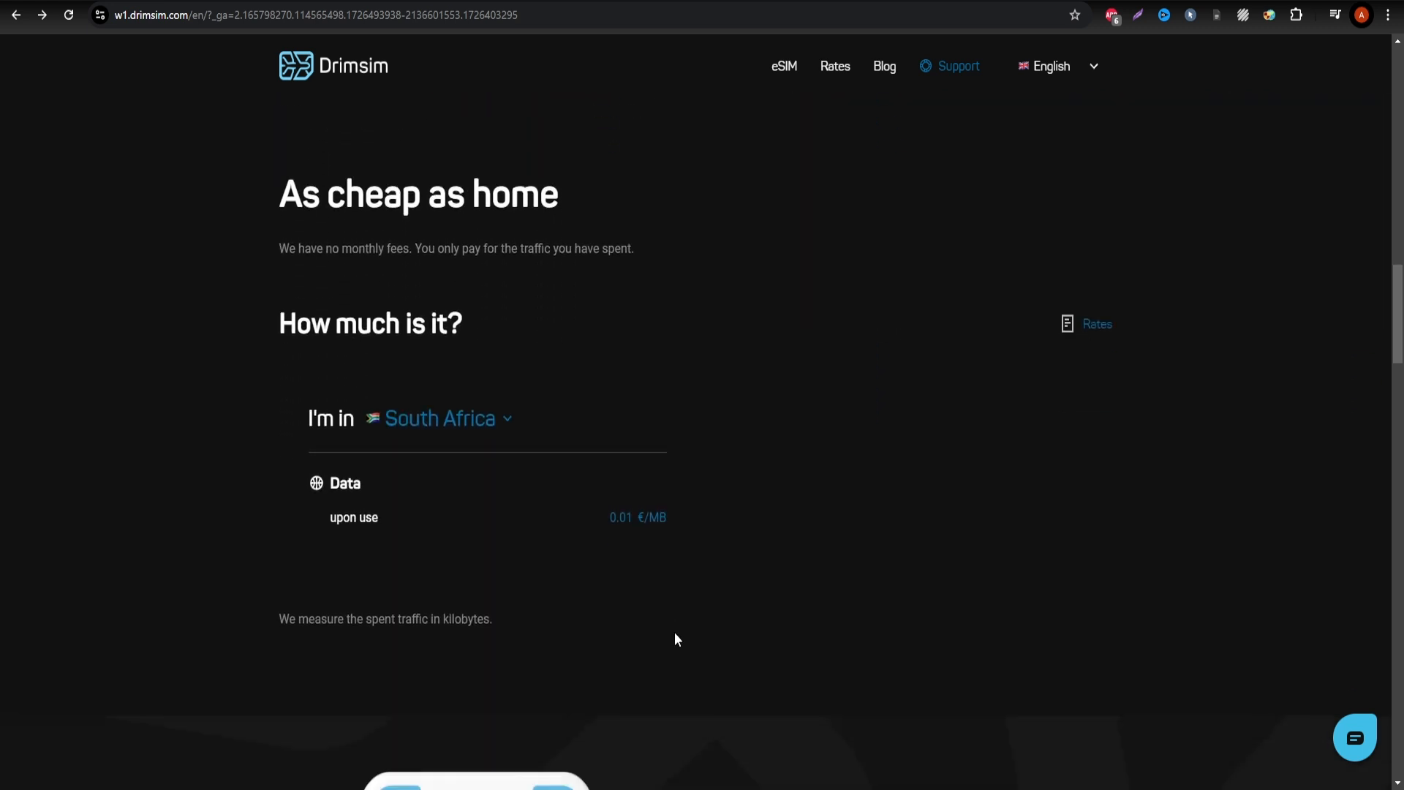
click(438, 419)
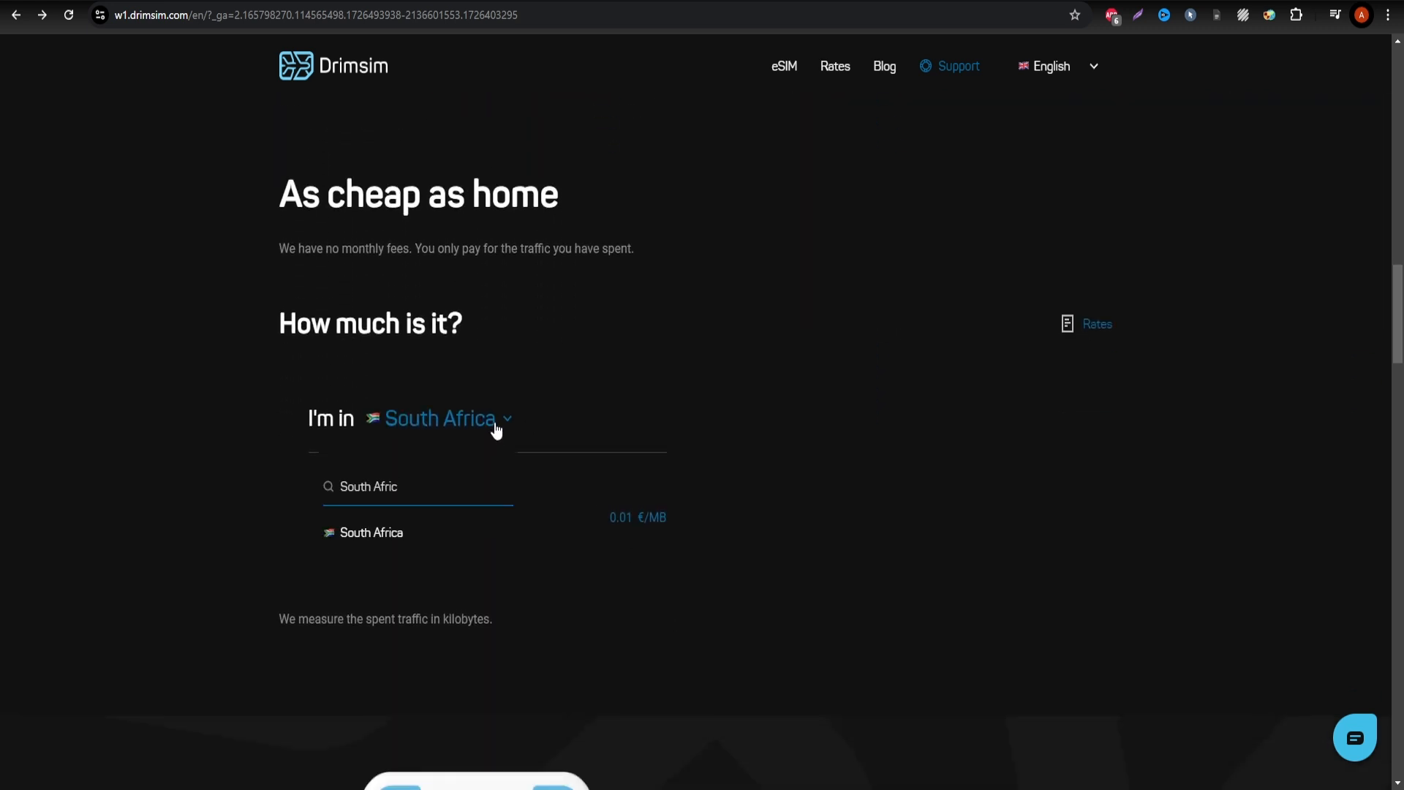
text(South Kore)
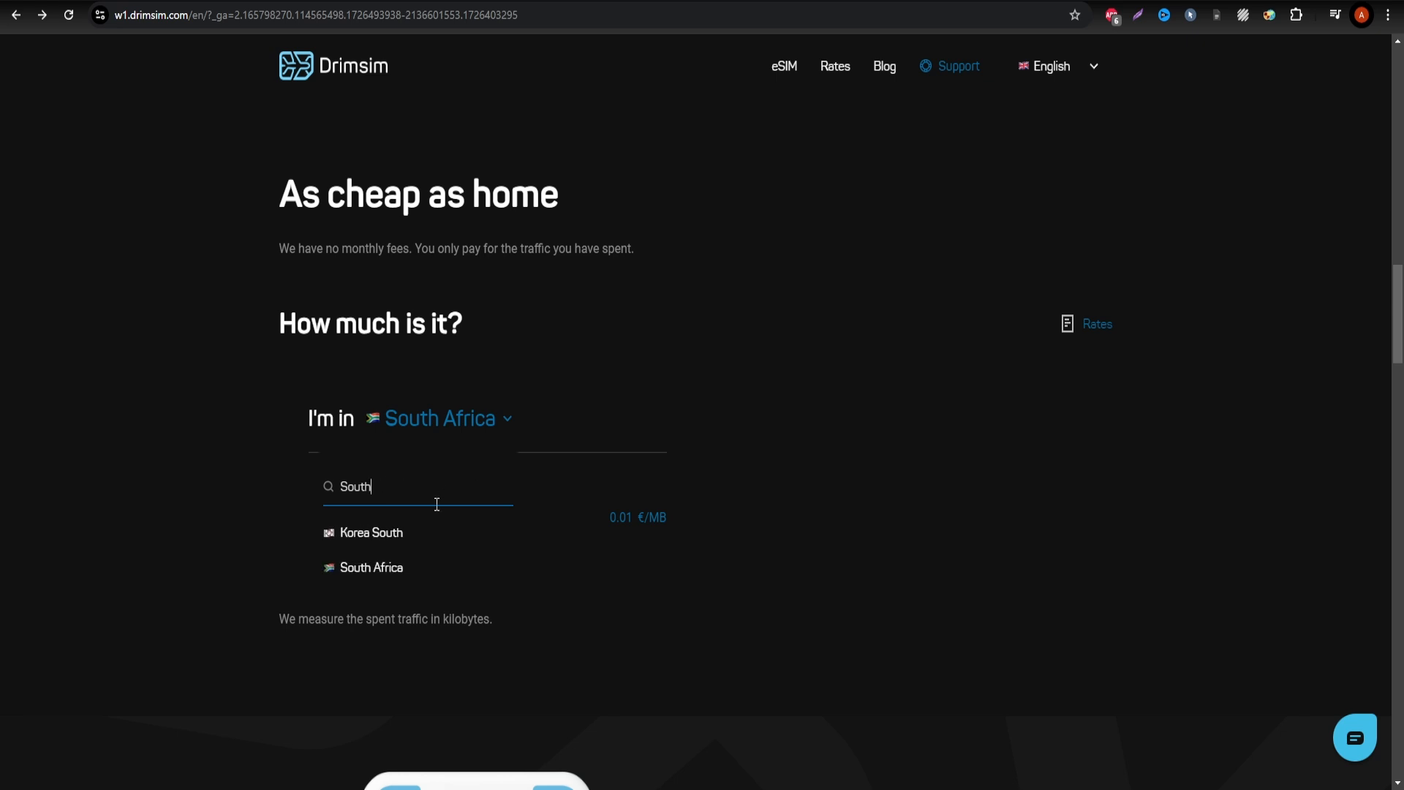
click(372, 532)
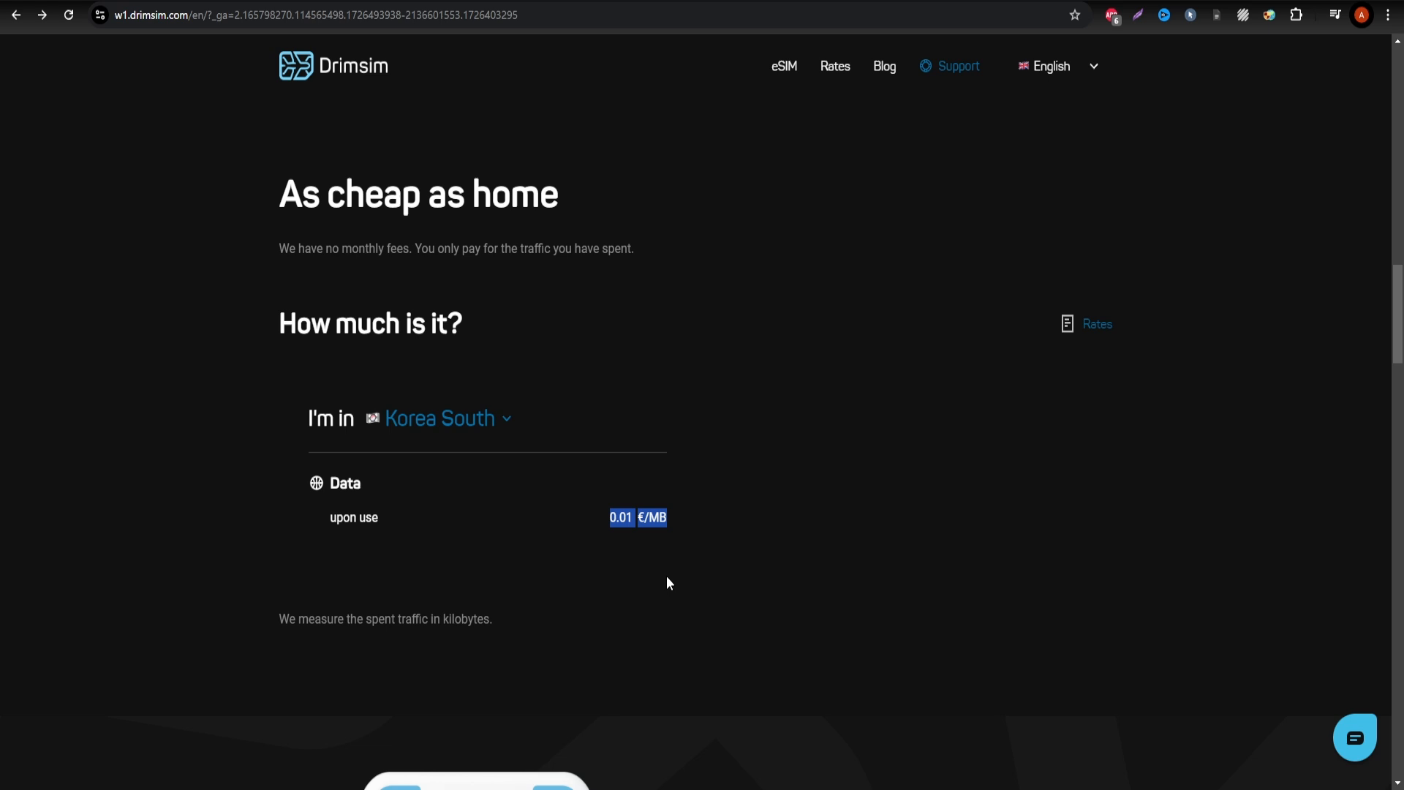
Step: Move down to Drimsim's €10 eSIM checkout form with instant email delivery
scroll(down, 3)
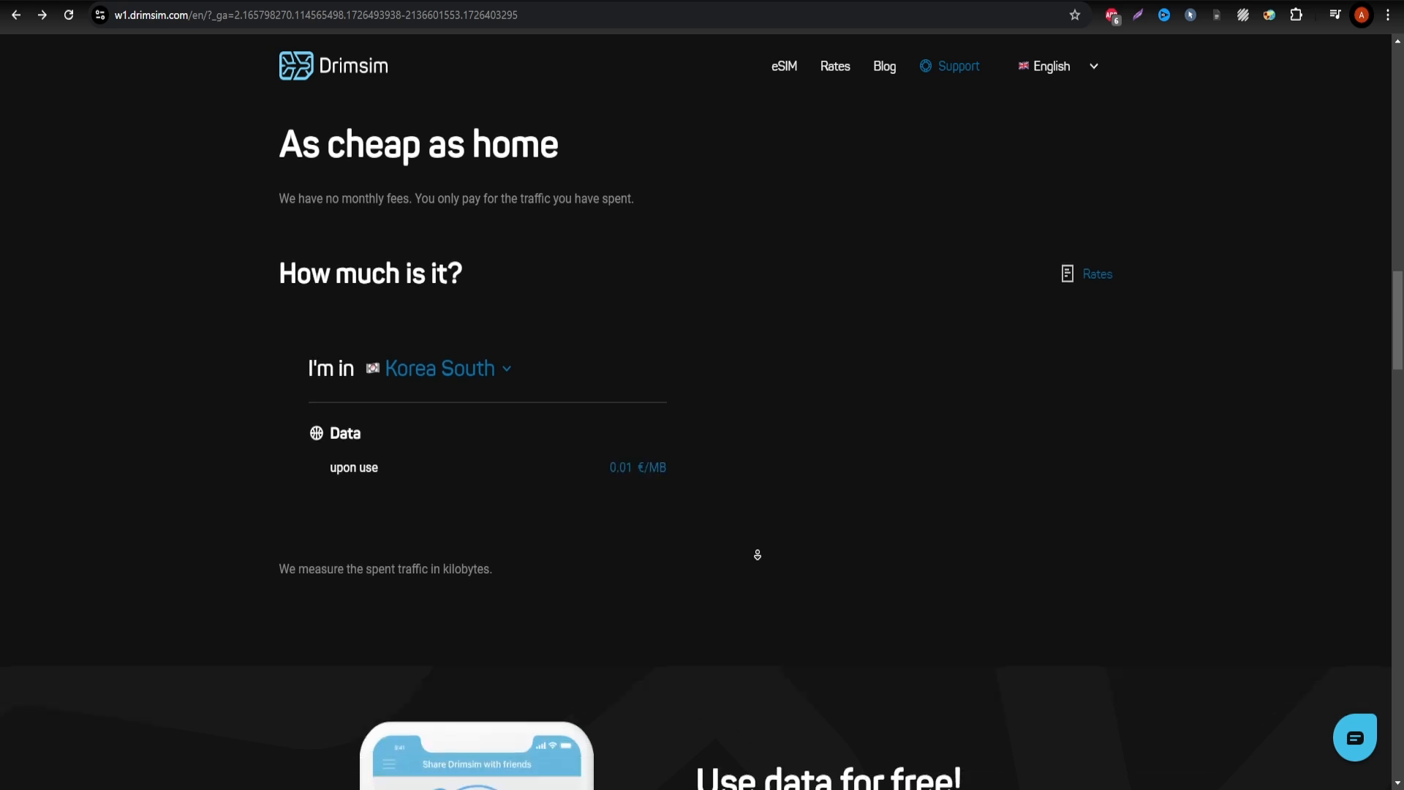
scroll(down, 3)
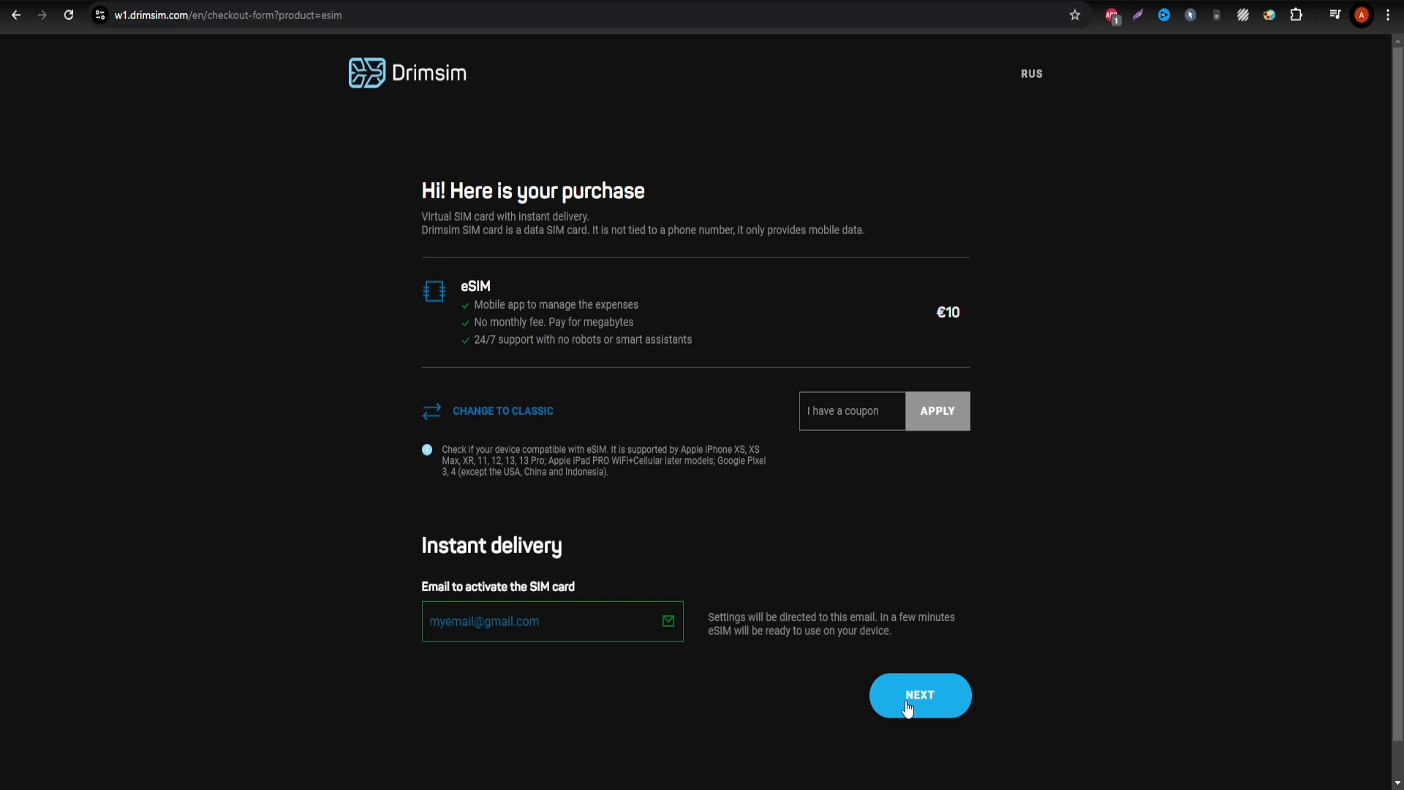
Step: Confirm the €10 Drimsim order with terms agreed and reach Stripe checkout for 10,00 €
click(920, 696)
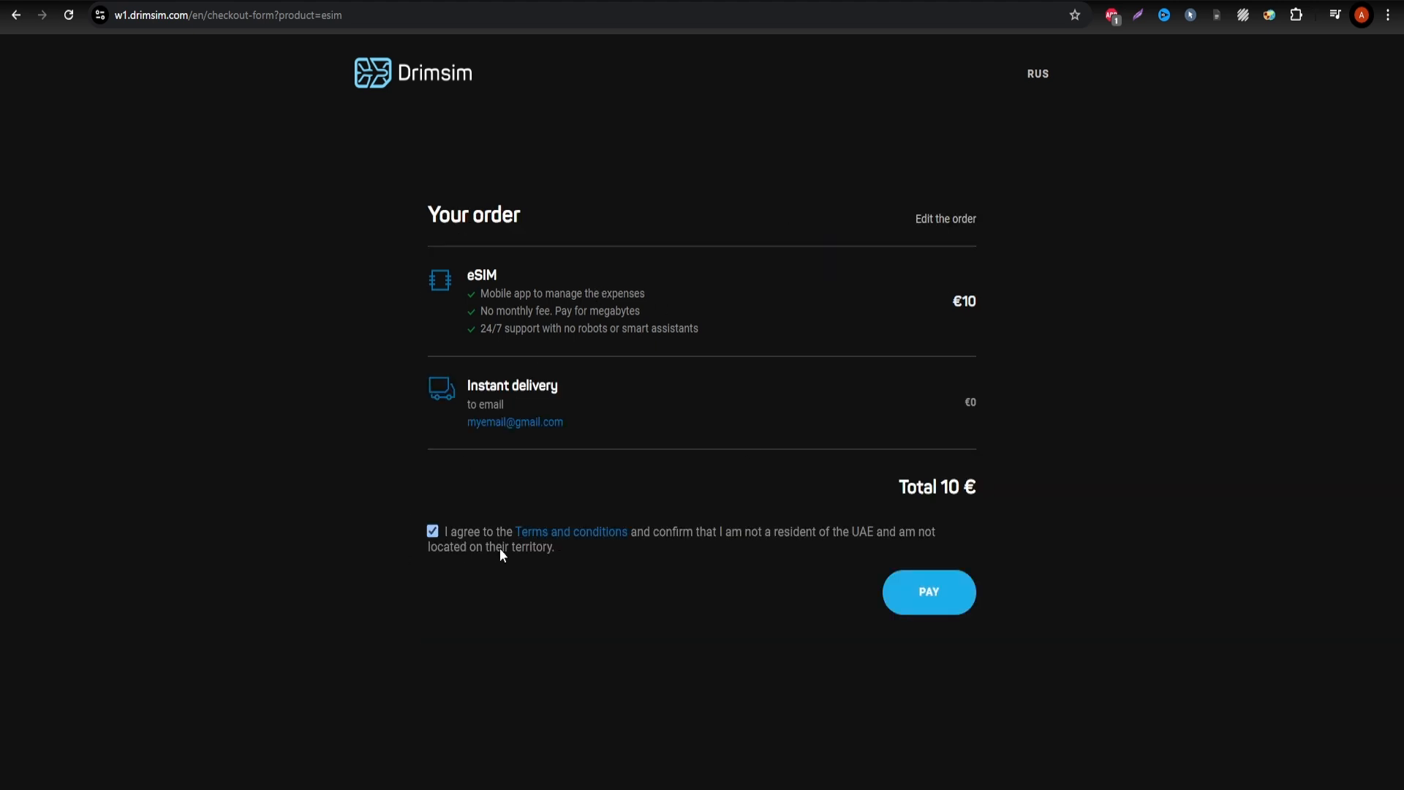
click(929, 591)
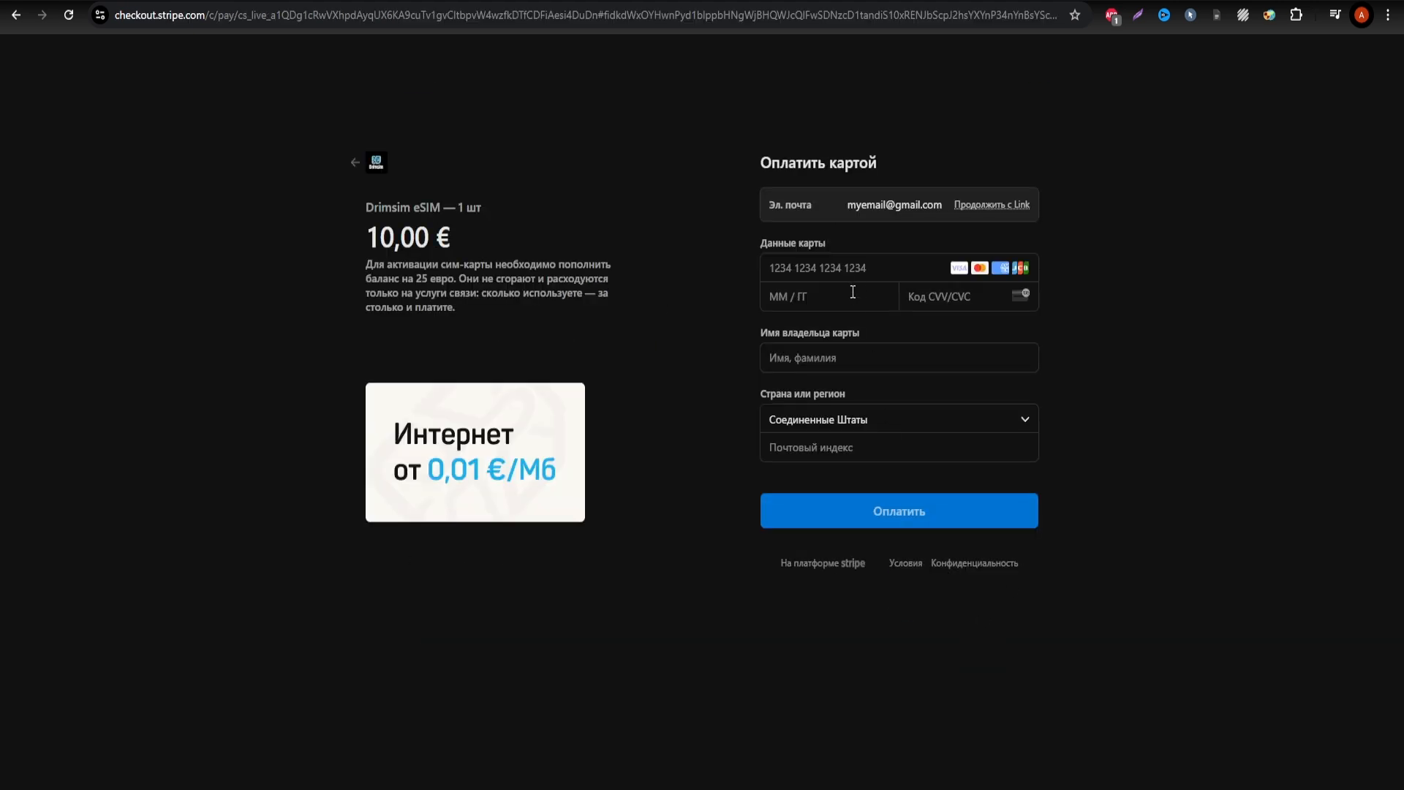